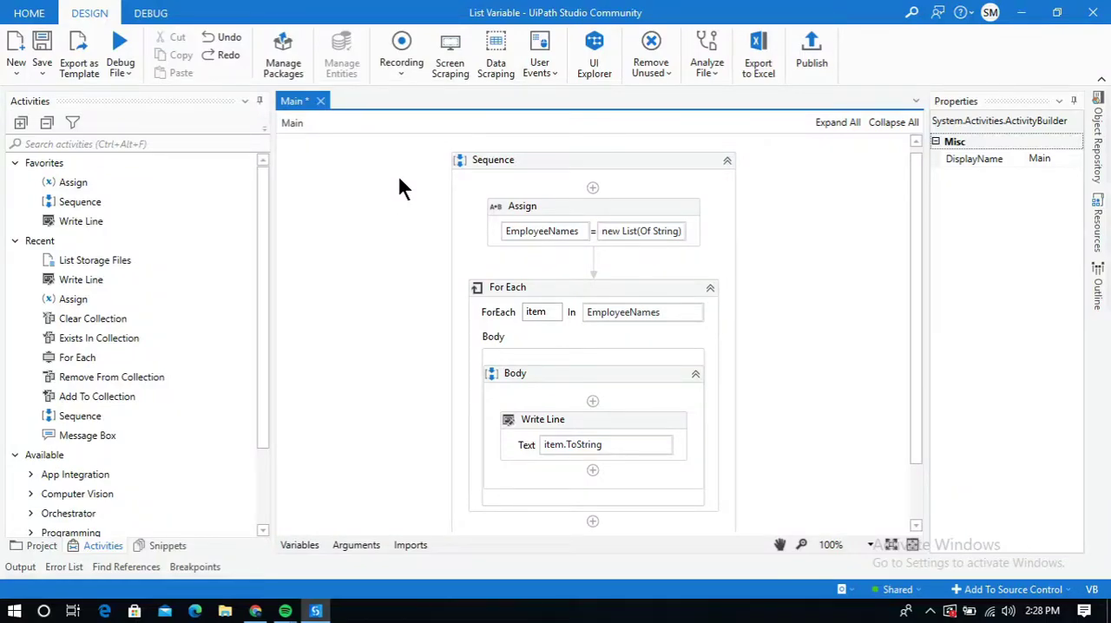
pyautogui.moveTo(539, 240)
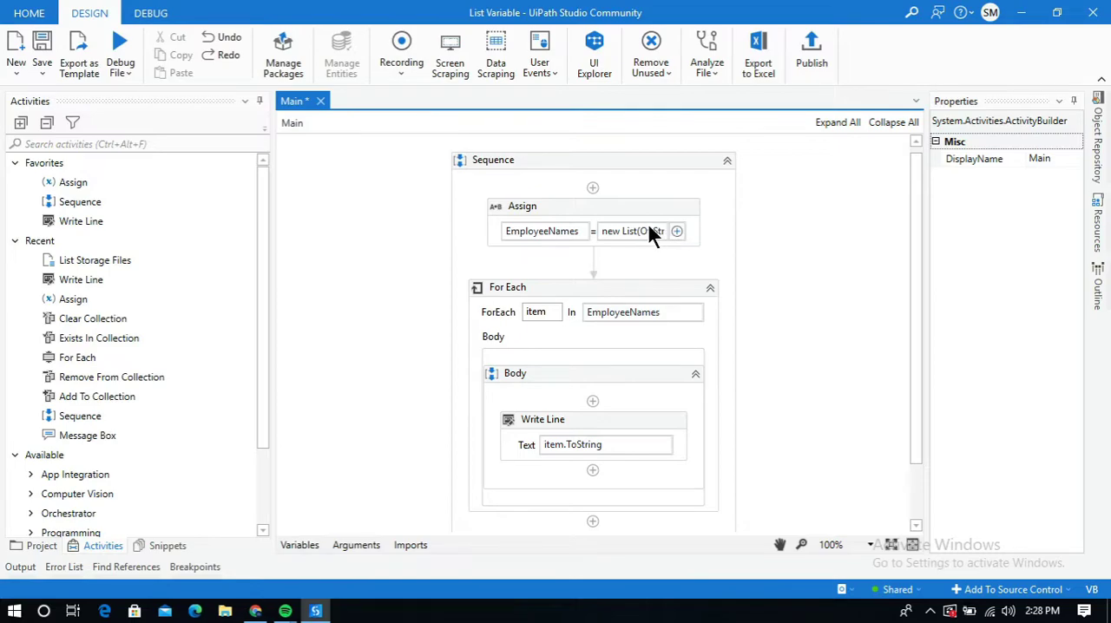
pyautogui.moveTo(643, 247)
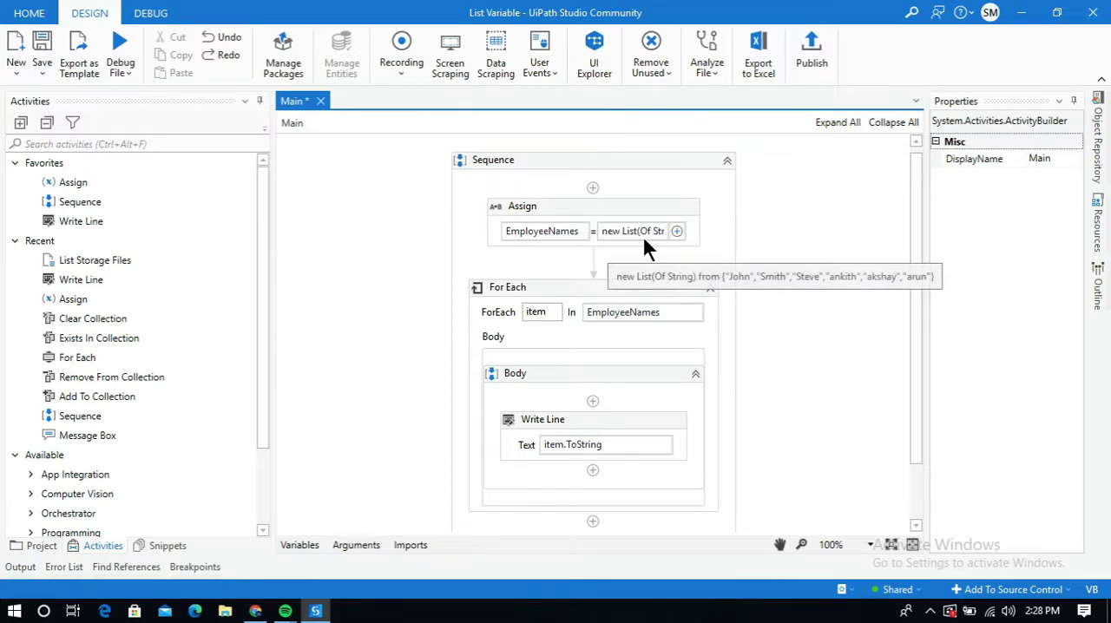
pyautogui.moveTo(625, 246)
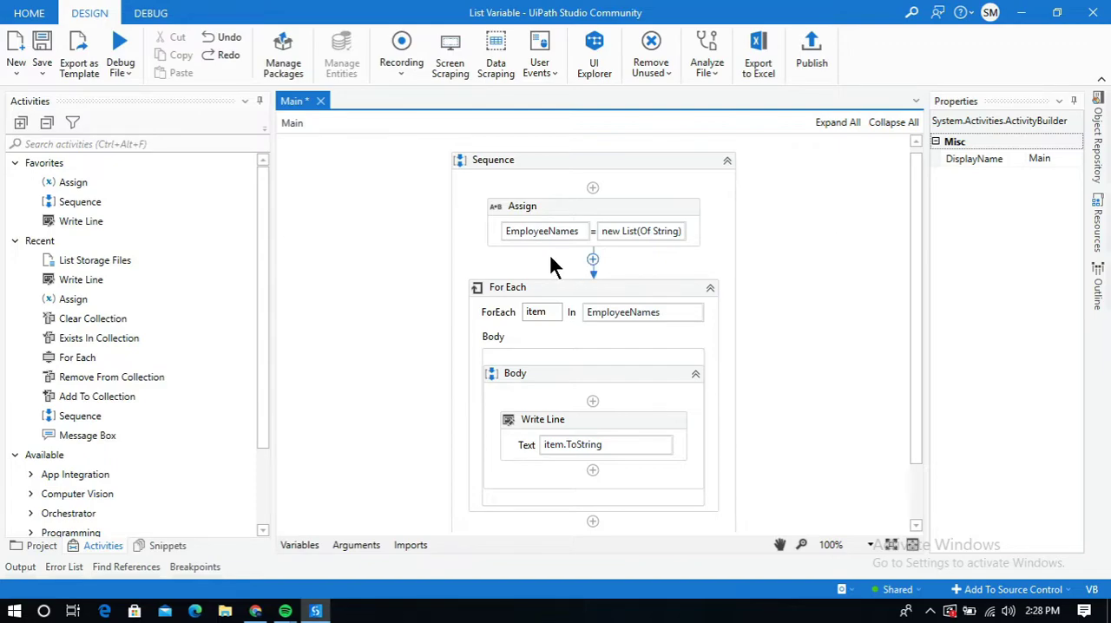
pyautogui.moveTo(396, 268)
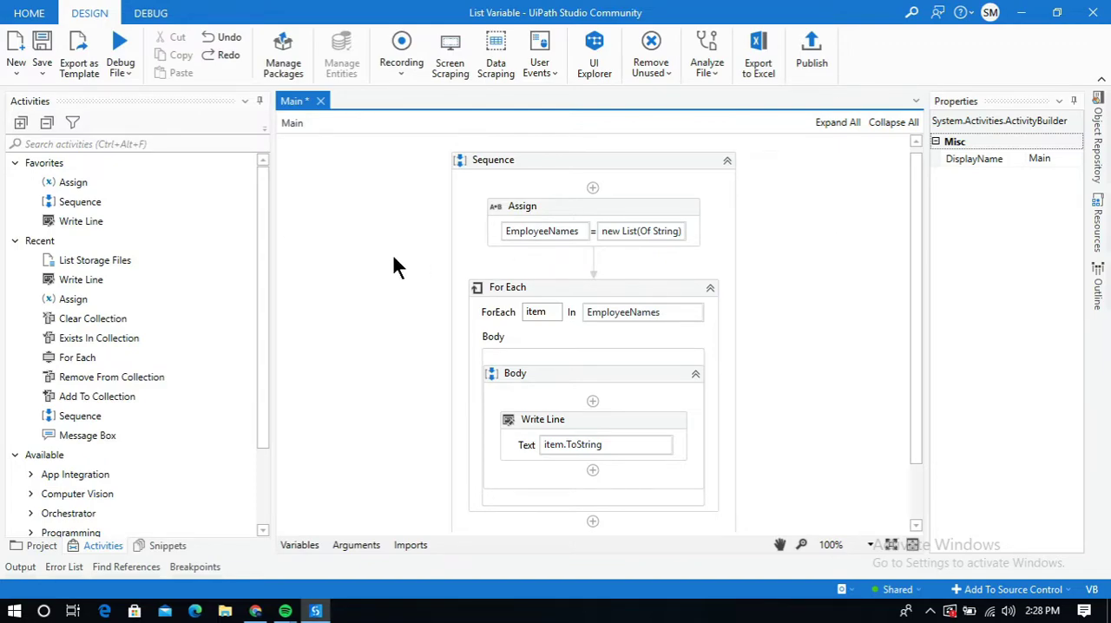
pyautogui.moveTo(389, 264)
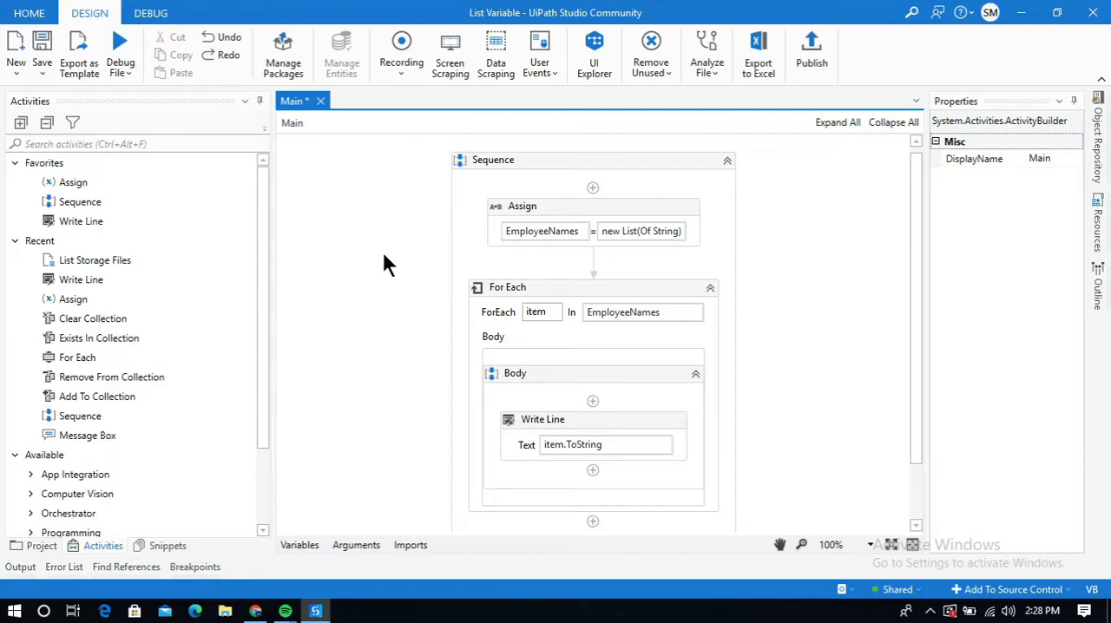
pyautogui.moveTo(524, 264)
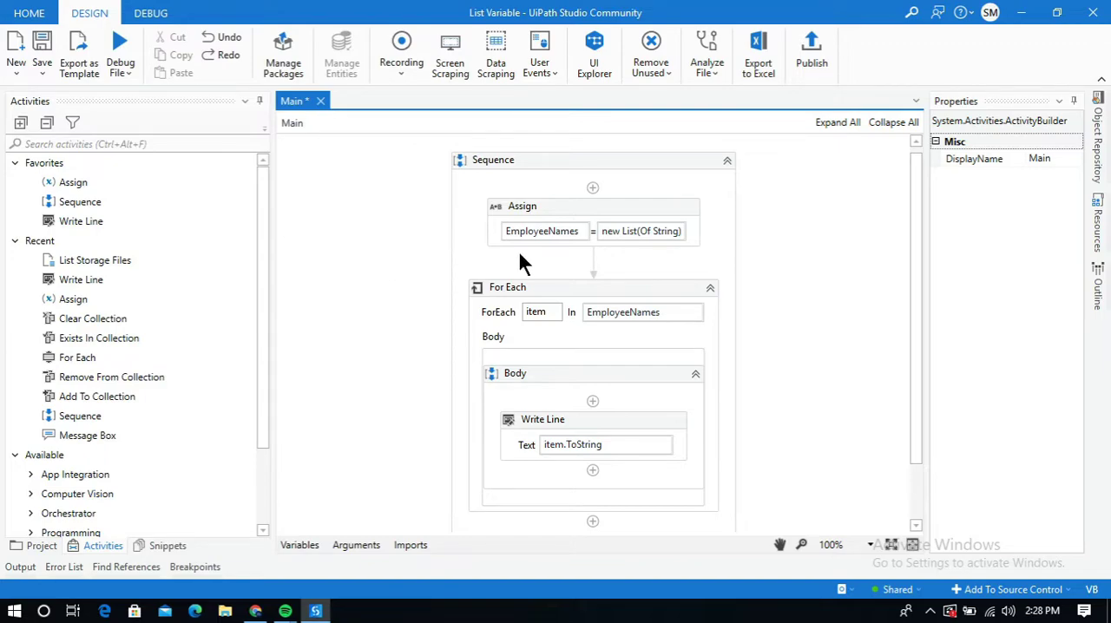
pyautogui.moveTo(594, 261)
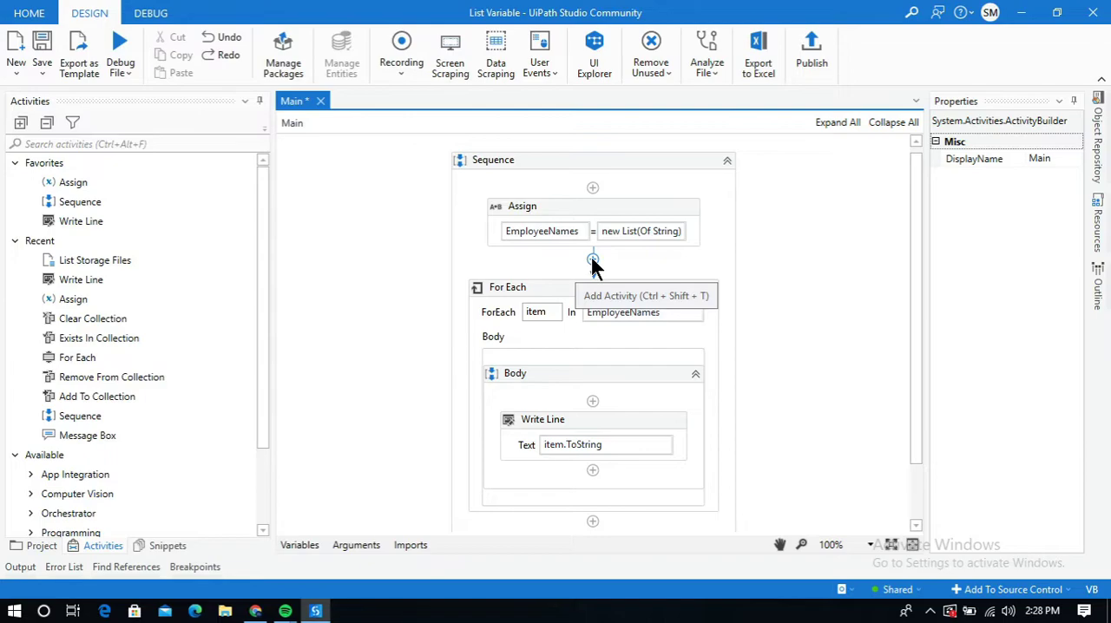
# Step: Add an Assign activity after the first Assign with To set to the Index variable
pyautogui.click(594, 261)
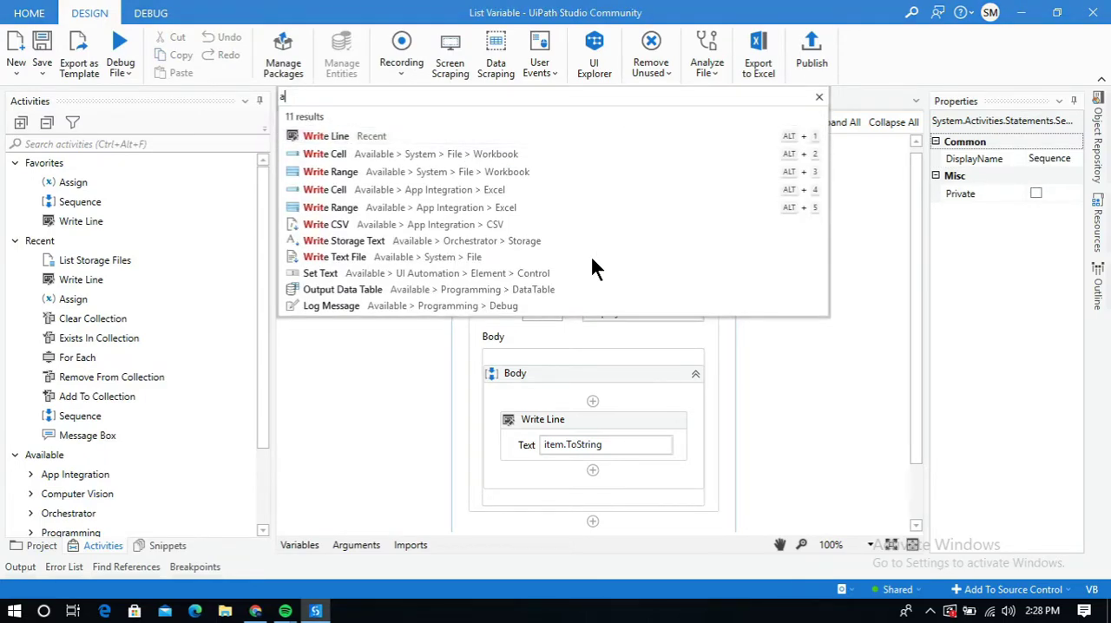
pyautogui.write('ss')
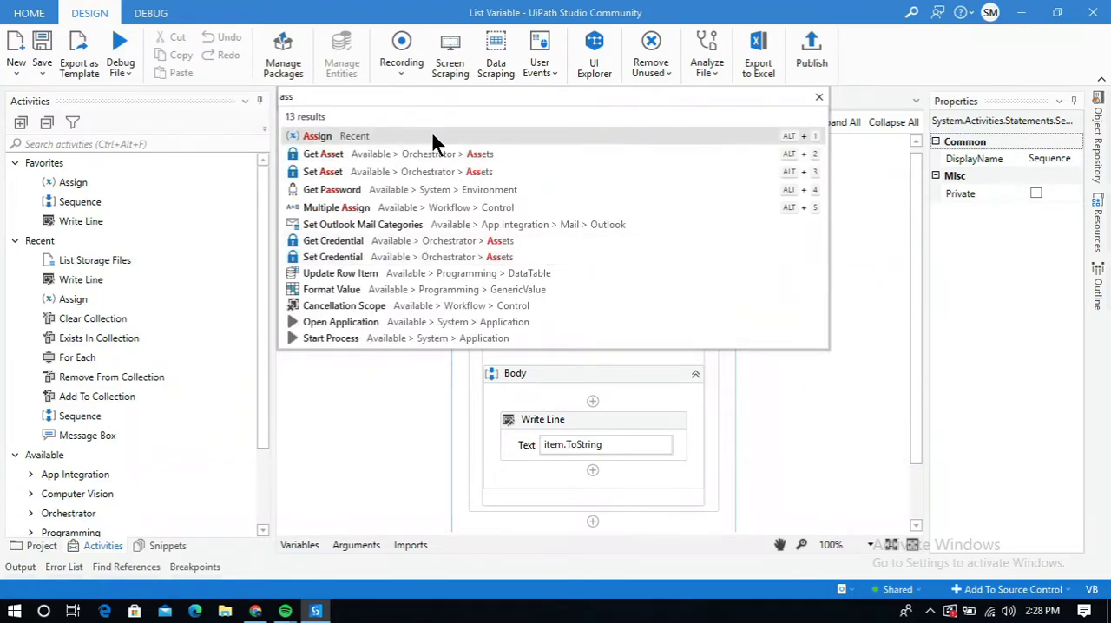
pyautogui.click(316, 135)
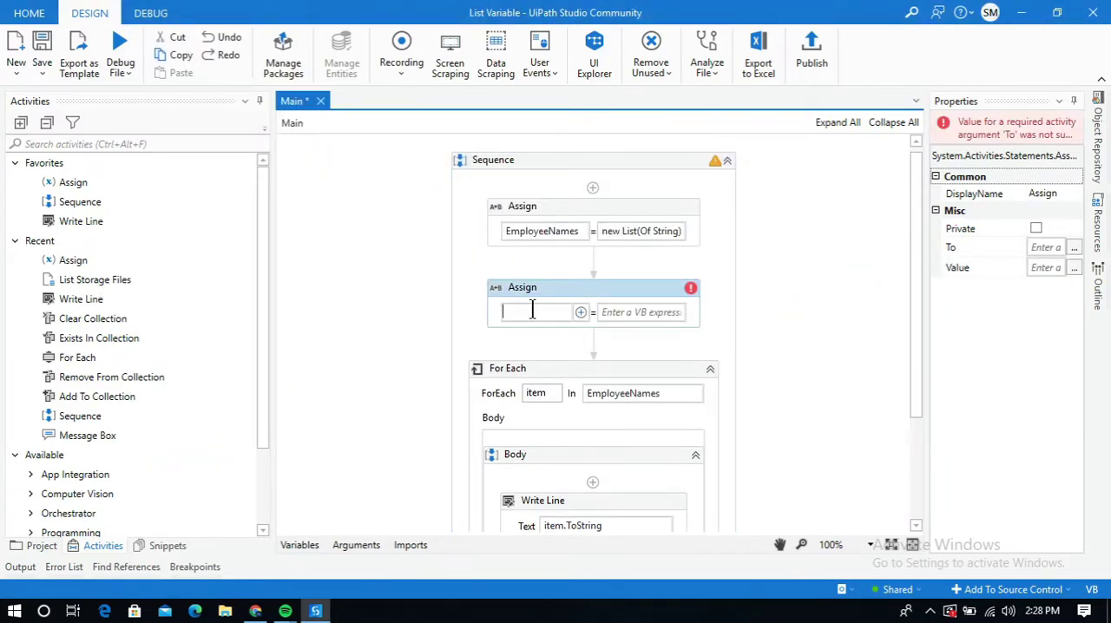
pyautogui.write('Set Var')
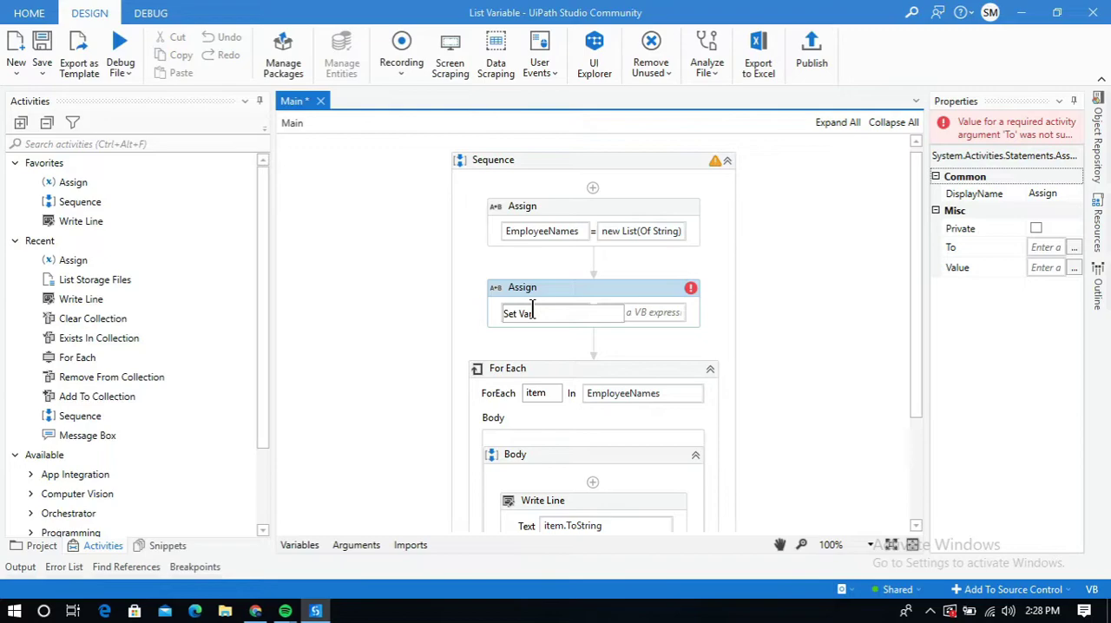
pyautogui.write('Inde')
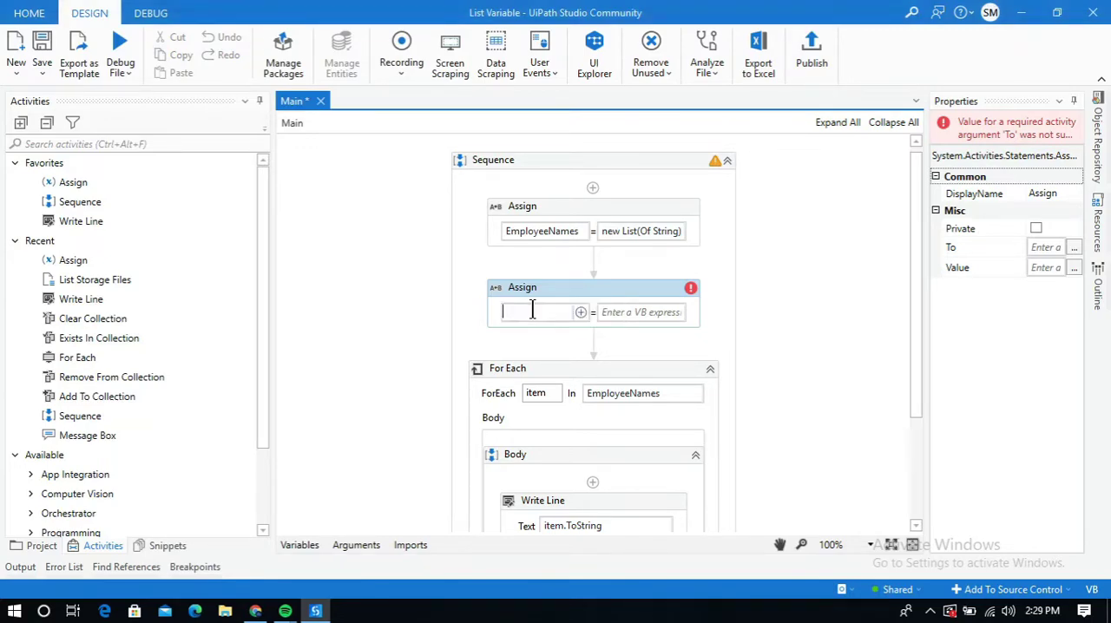
pyautogui.write('Index')
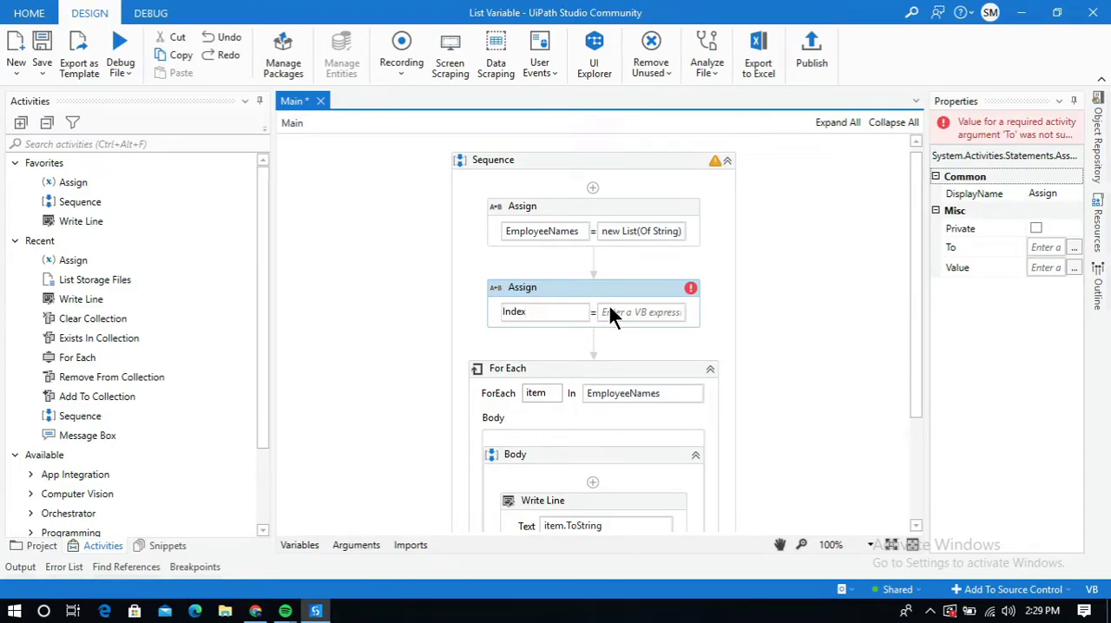
# Step: Enter EmployeeNames.IndexOf( as the Value, picking EmployeeNames from suggestions
pyautogui.click(538, 313)
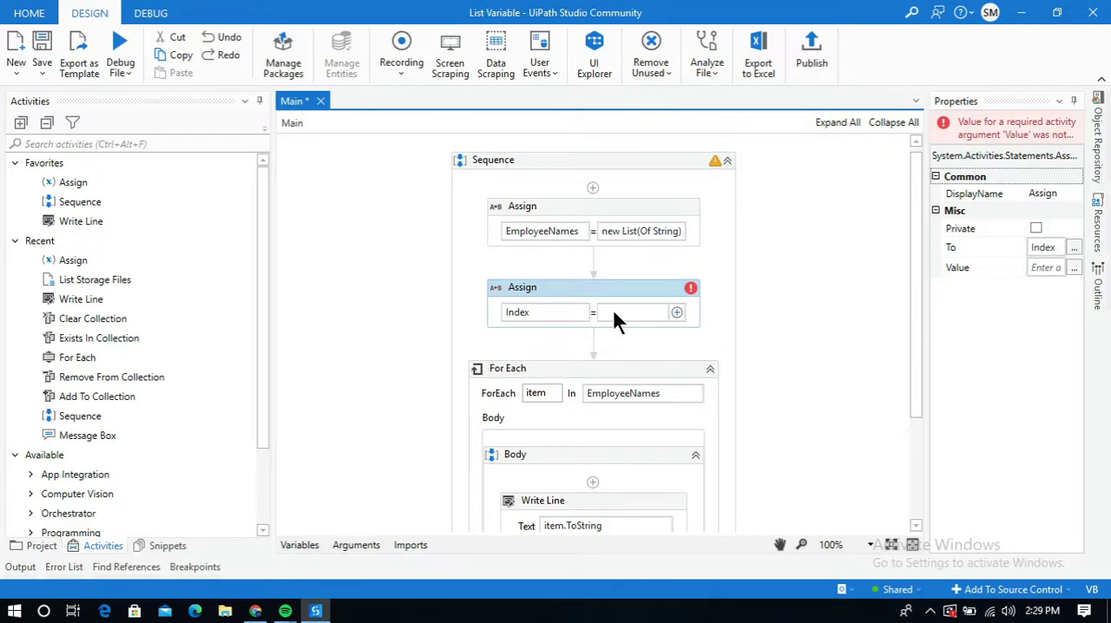
pyautogui.write('Index')
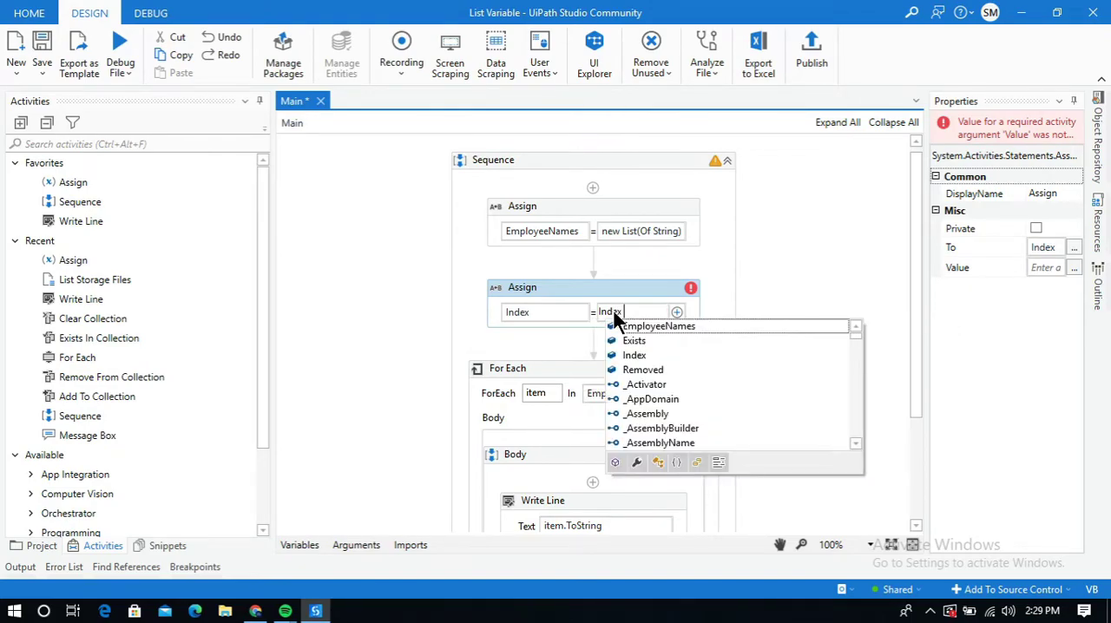
pyautogui.click(660, 327)
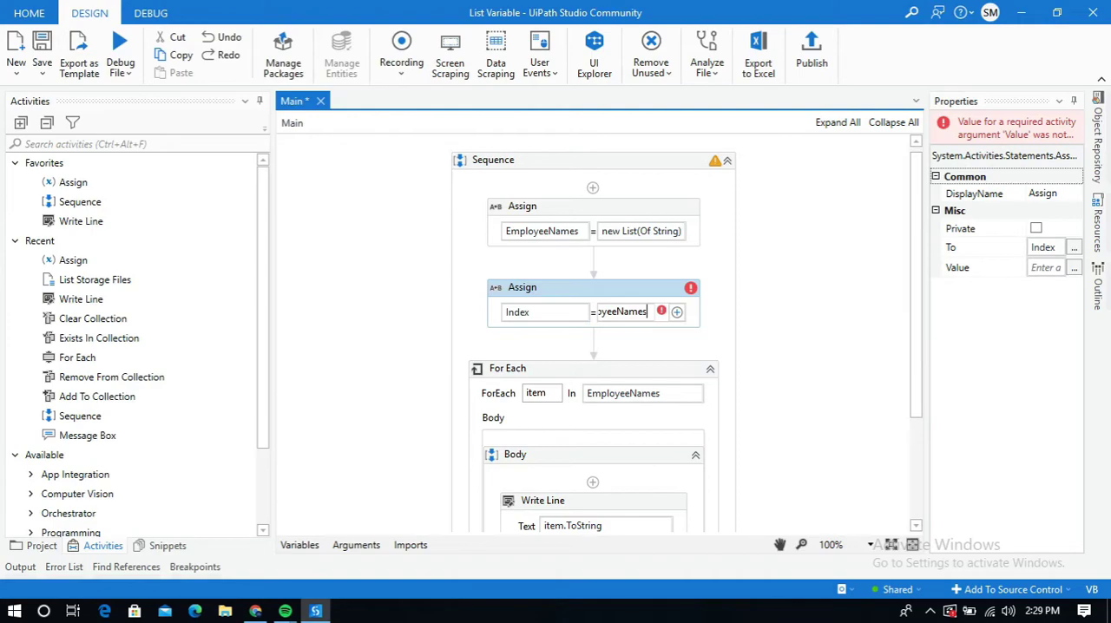
pyautogui.write('.IndexOf')
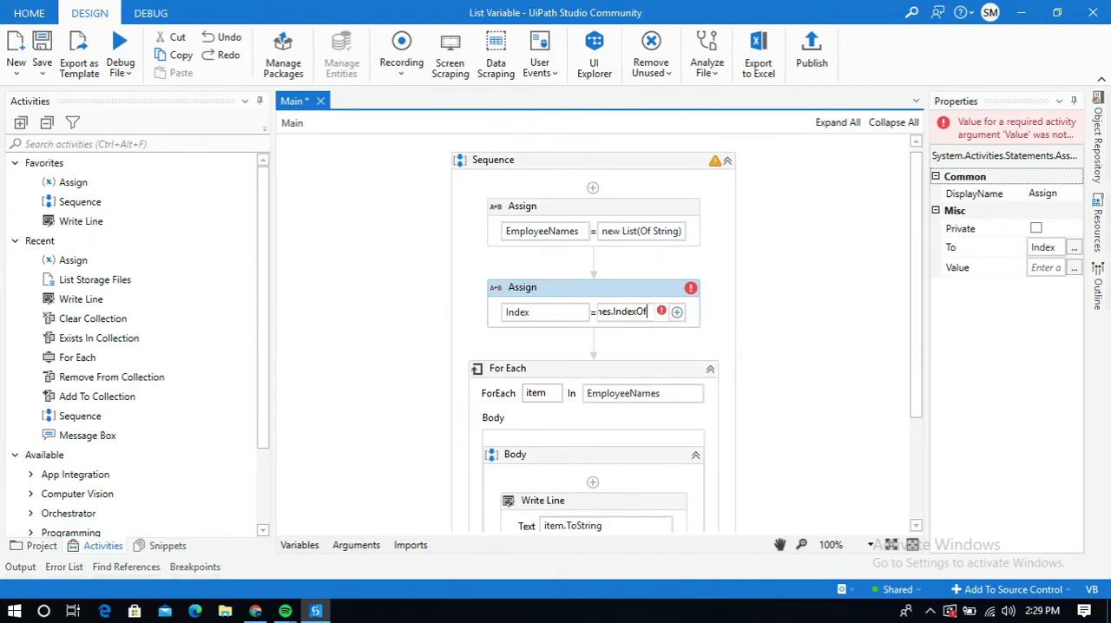
pyautogui.write('("')
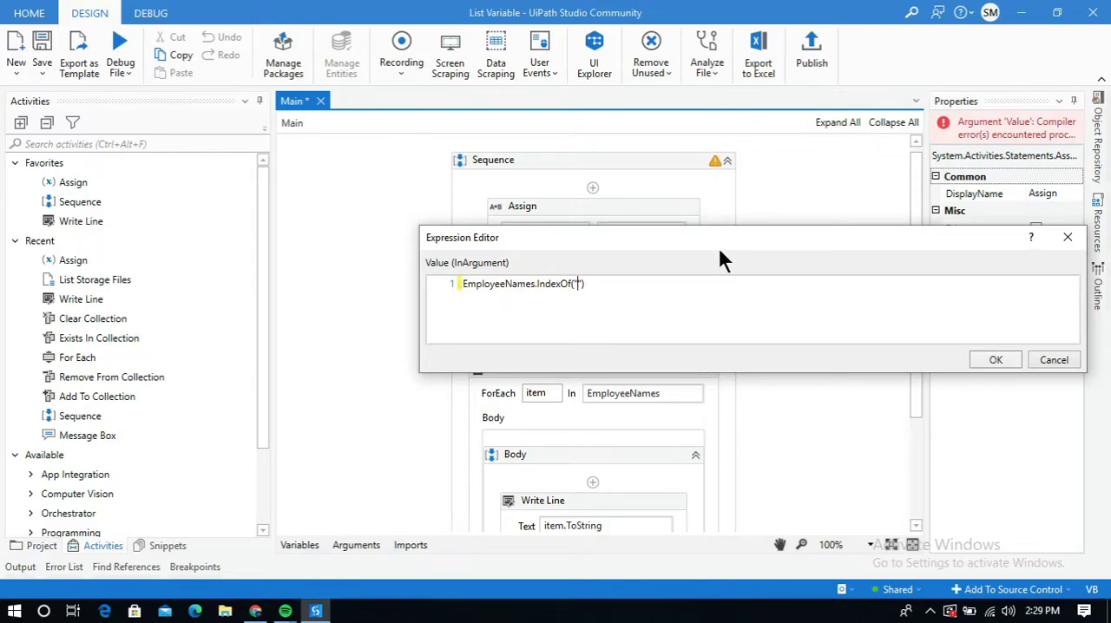
pyautogui.moveTo(1042, 359)
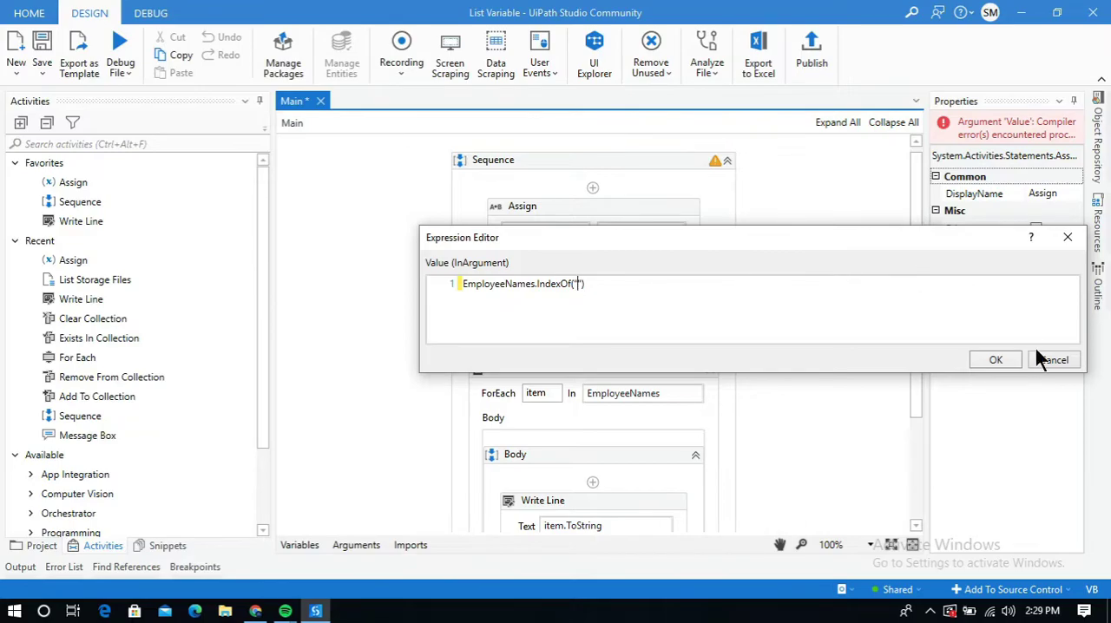
# Step: Review the EmployeeNames list expression and close it without changes
pyautogui.click(995, 360)
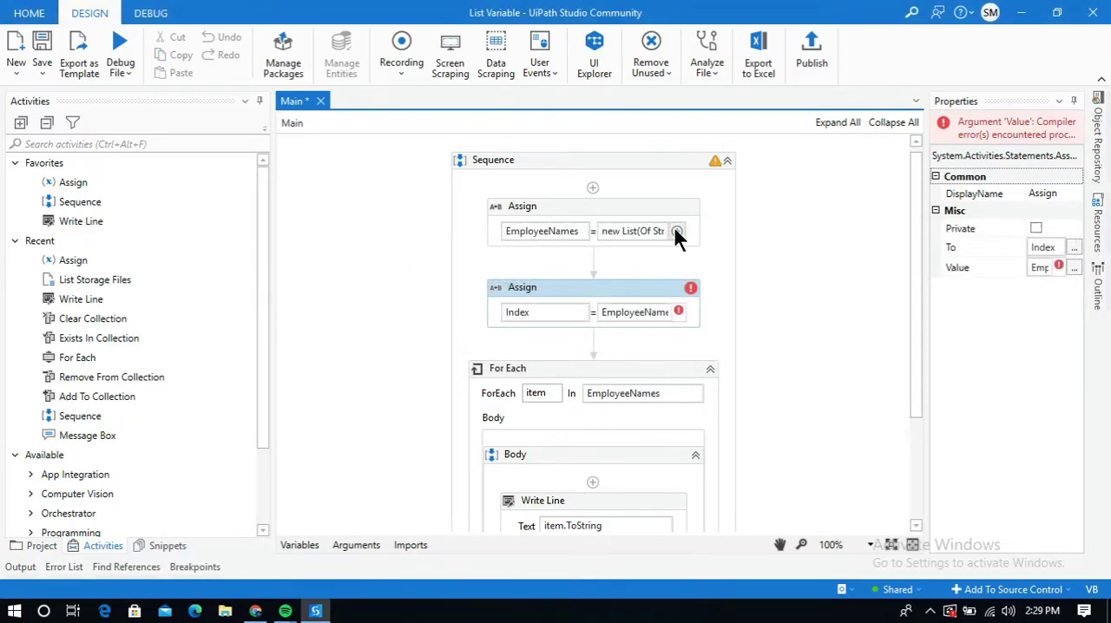
pyautogui.click(677, 231)
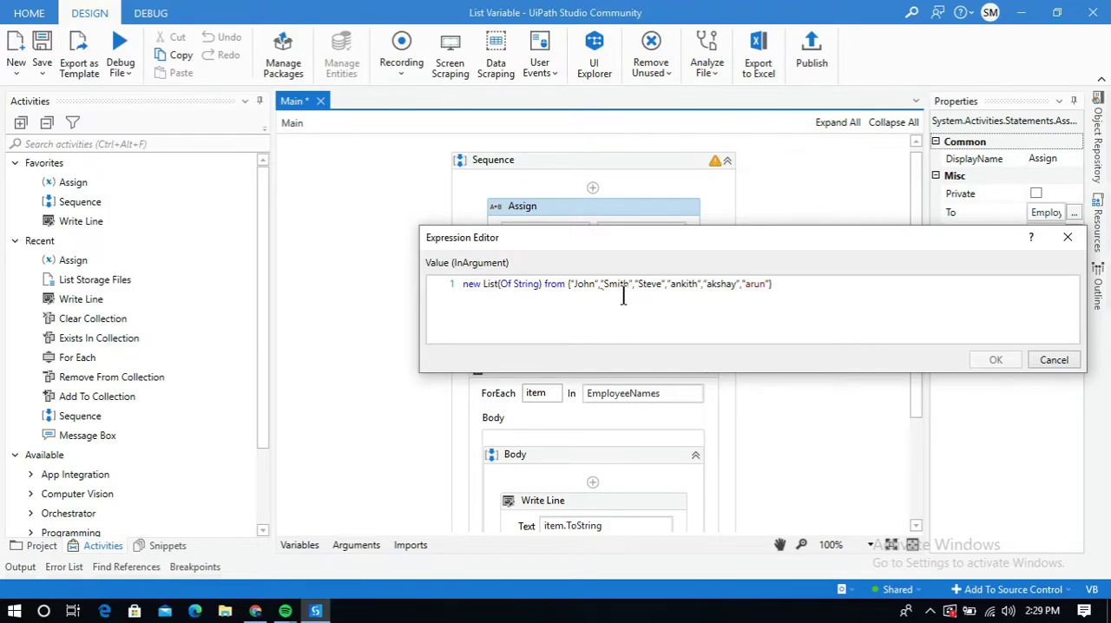
pyautogui.click(995, 360)
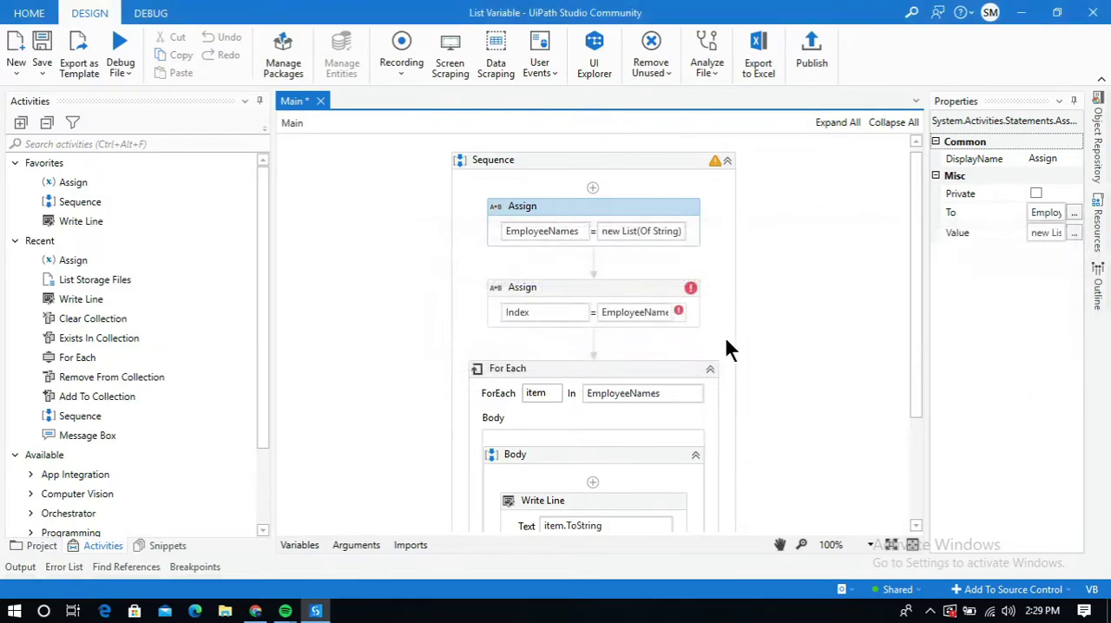
# Step: Complete the Index value as EmployeeNames.IndexOf("Smith") and confirm it
pyautogui.click(636, 313)
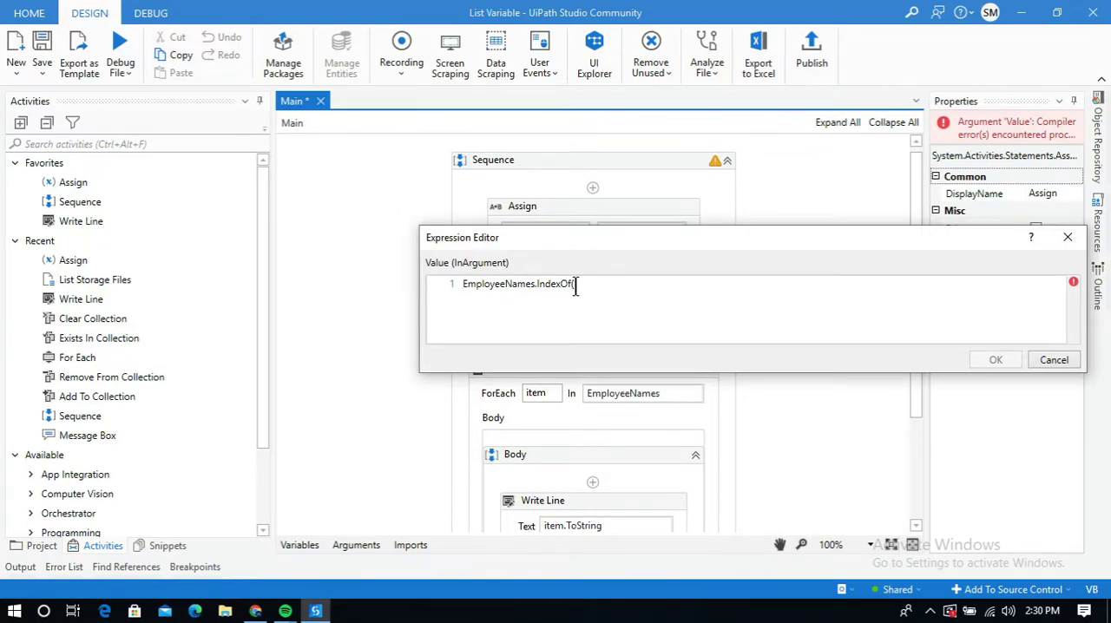
pyautogui.write(')')
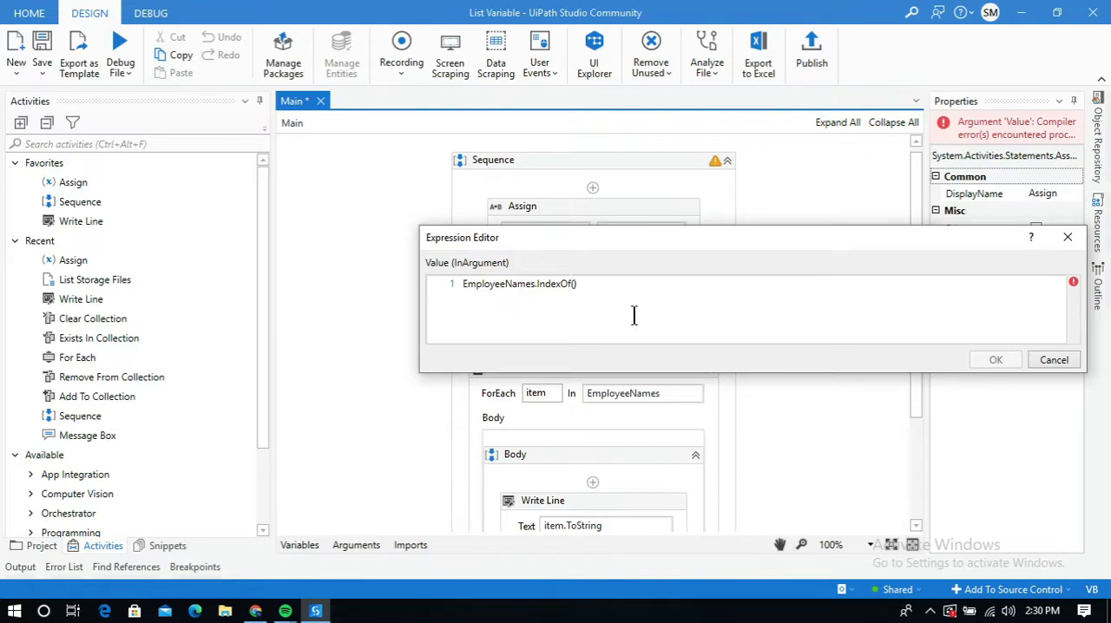
pyautogui.write('""')
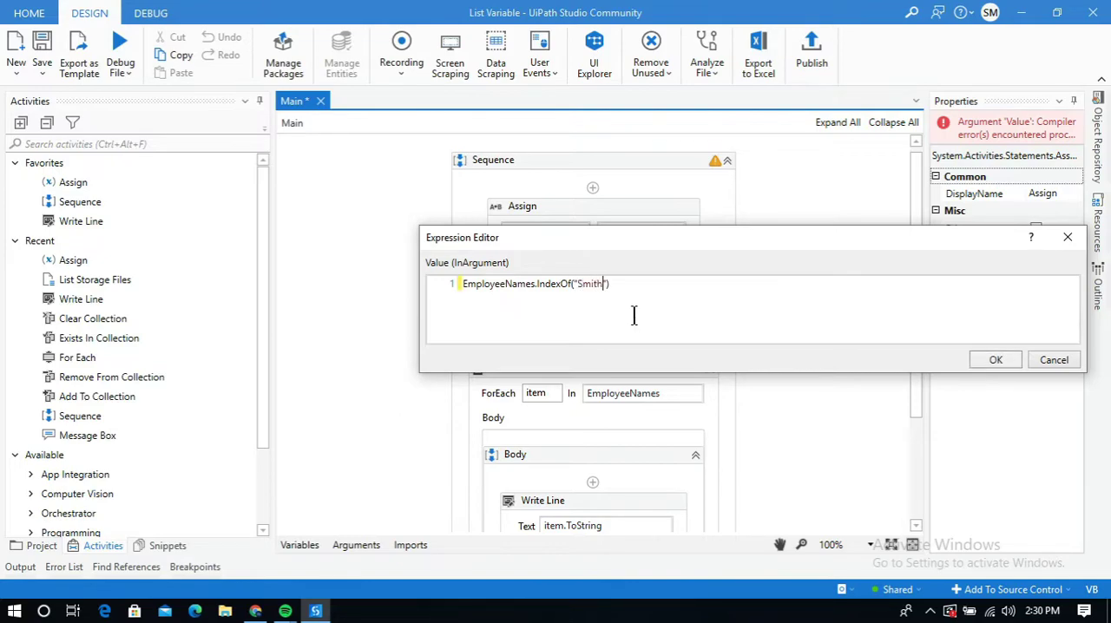
pyautogui.click(997, 360)
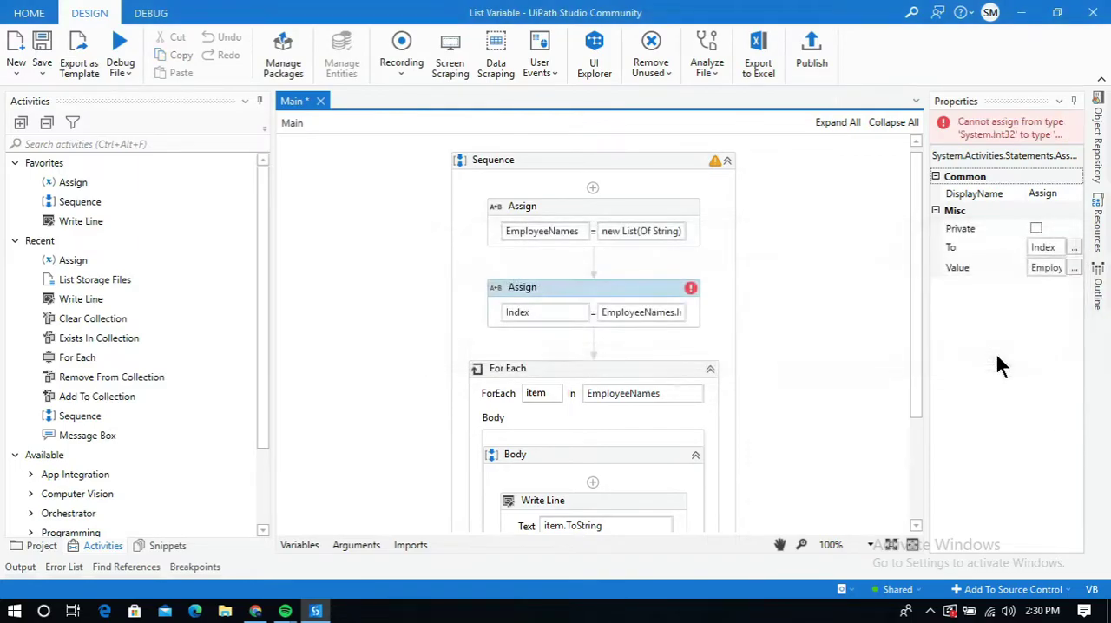
pyautogui.moveTo(306, 573)
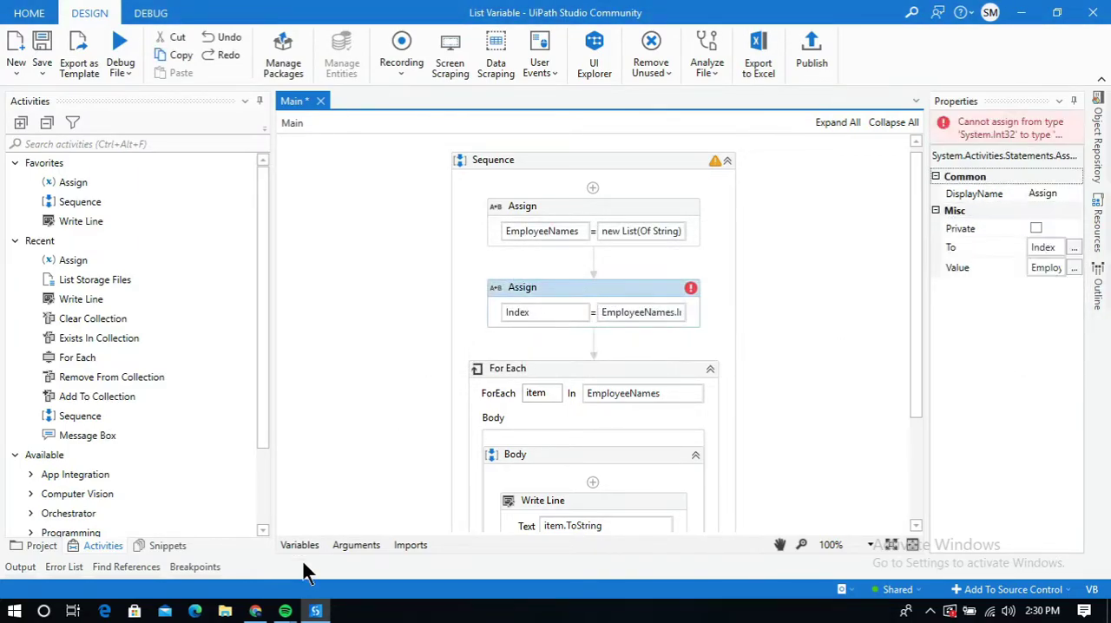
# Step: Change the Index variable's type from String to Int32 in the Variables panel
pyautogui.click(299, 545)
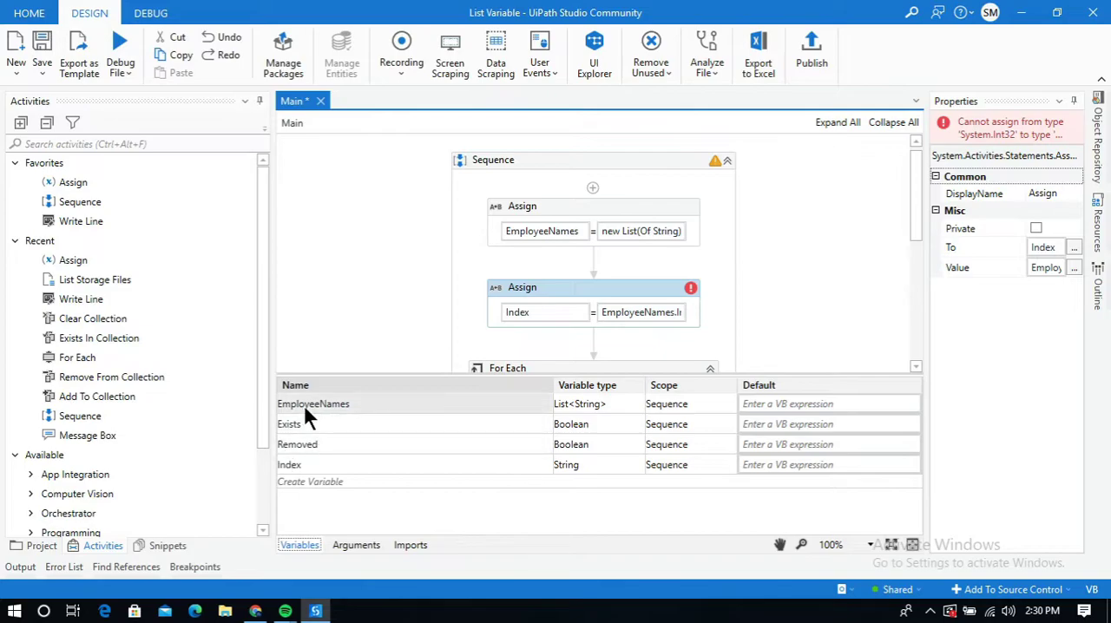
pyautogui.moveTo(632, 477)
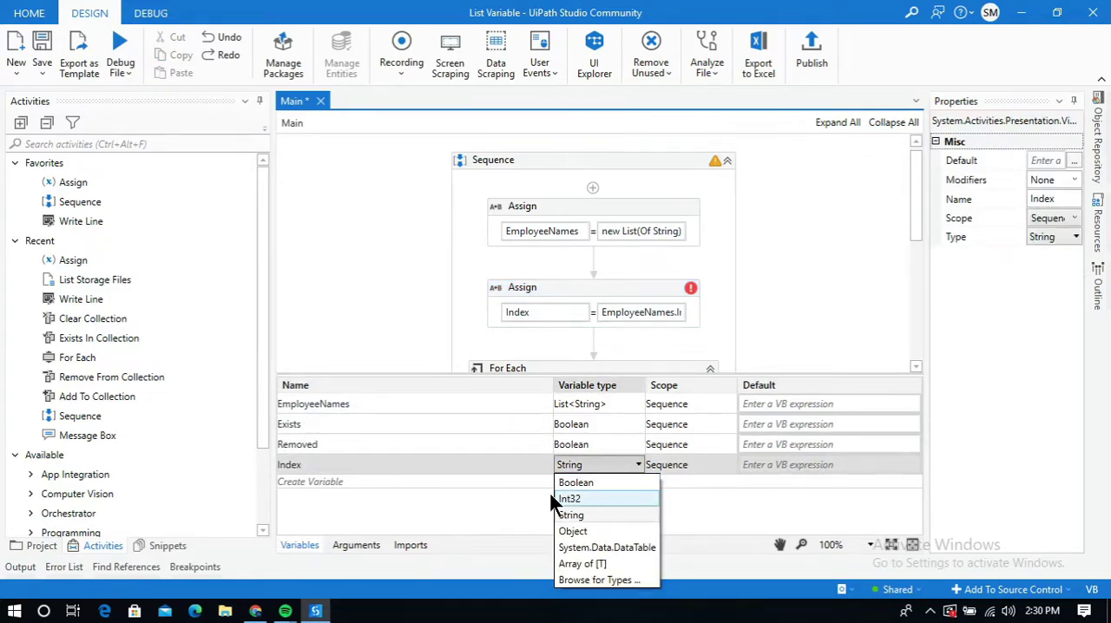
pyautogui.click(570, 498)
pyautogui.write('w')
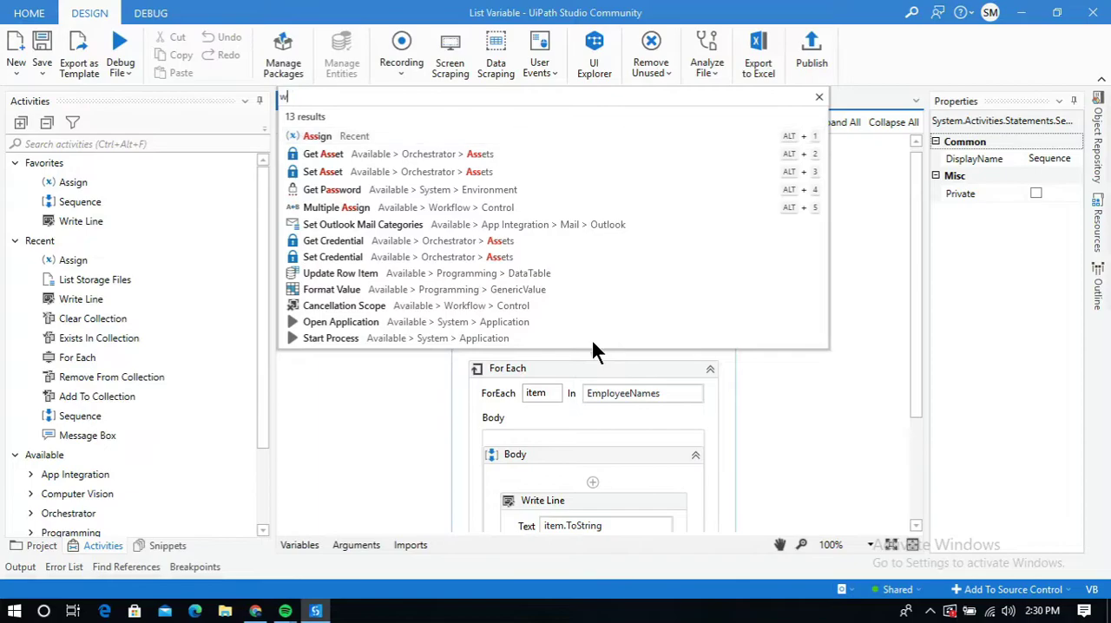
# Step: Add a Write Line after the Assign with Text set to Index.ToString
pyautogui.write('ri')
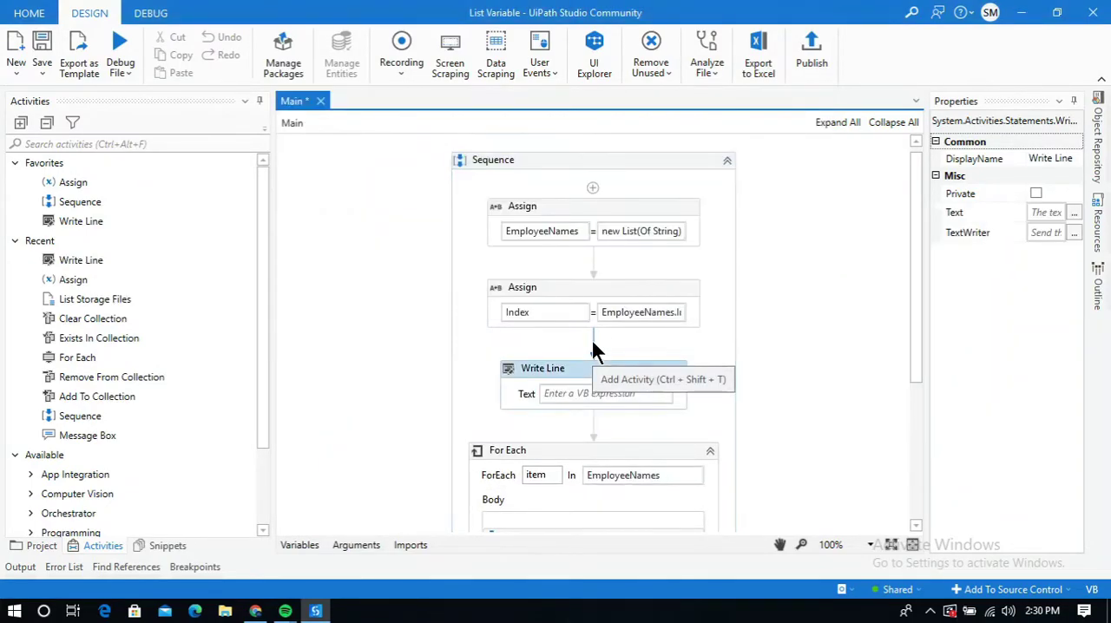
pyautogui.click(599, 393)
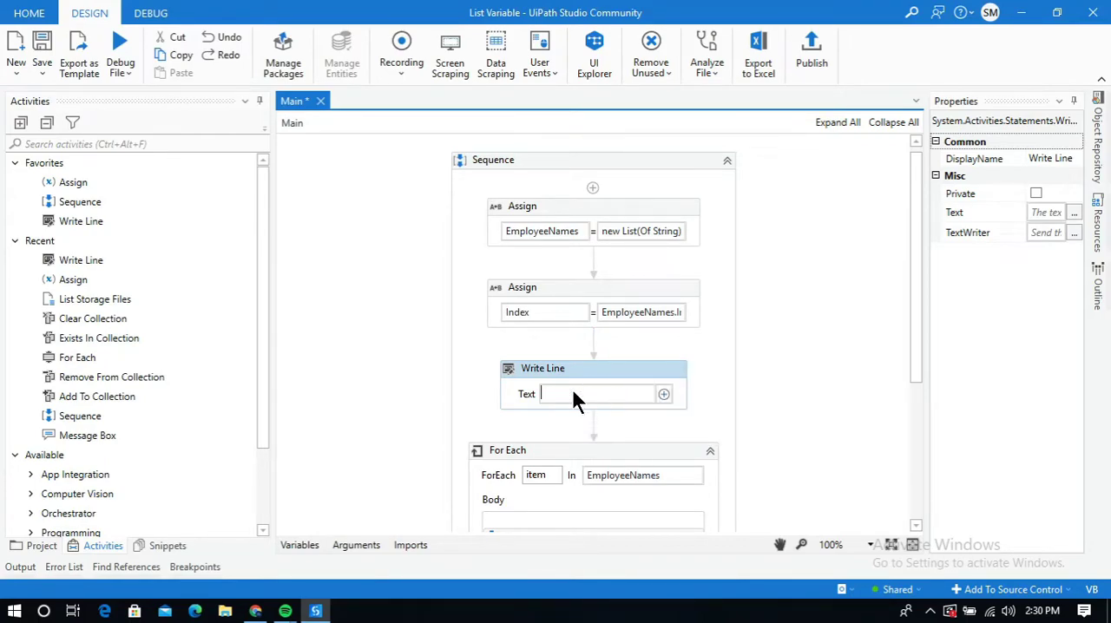
pyautogui.write('Index')
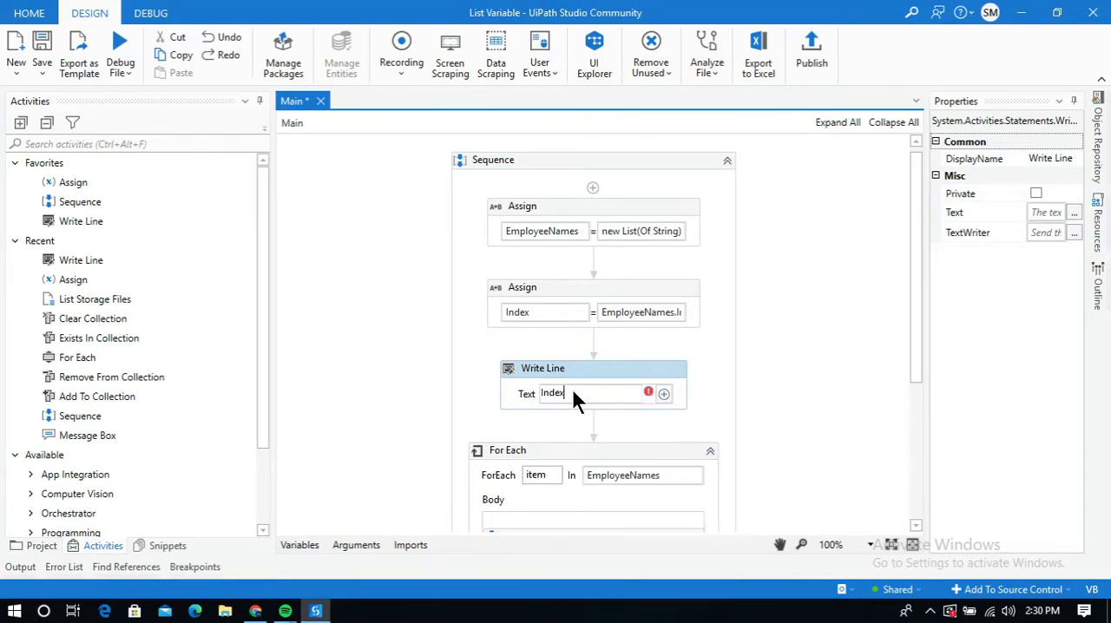
pyautogui.write('.')
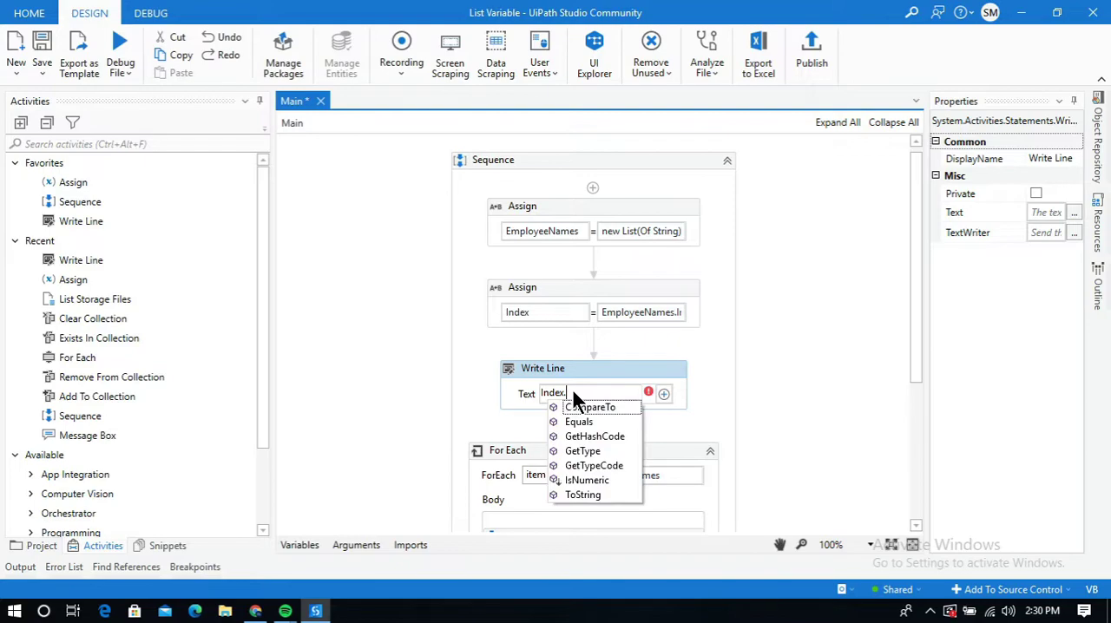
pyautogui.click(583, 494)
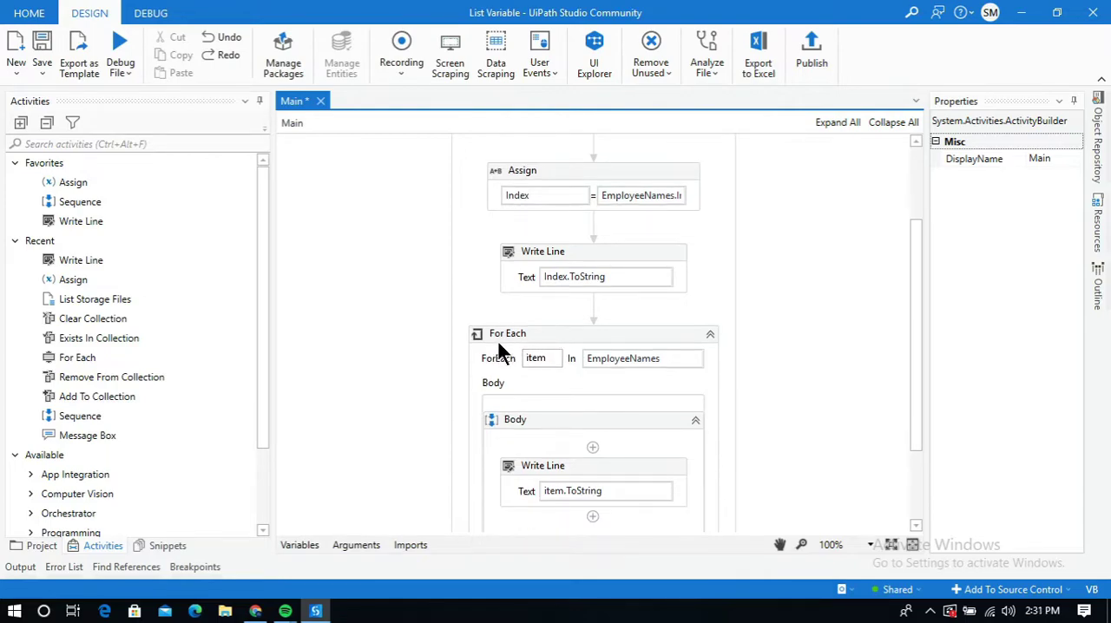
pyautogui.moveTo(622, 368)
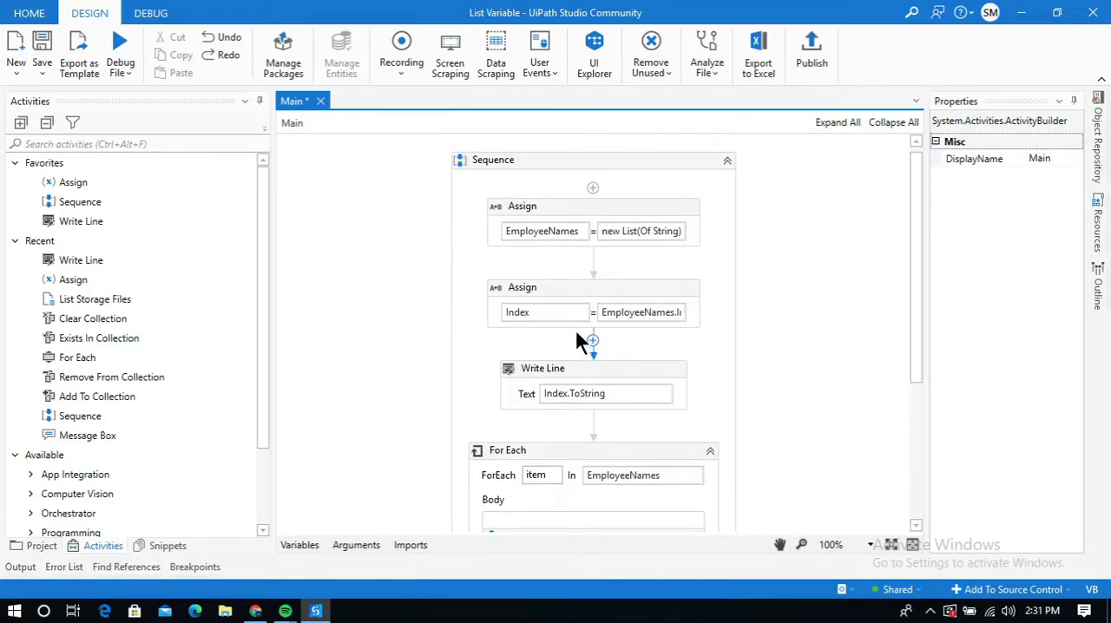
pyautogui.moveTo(120, 41)
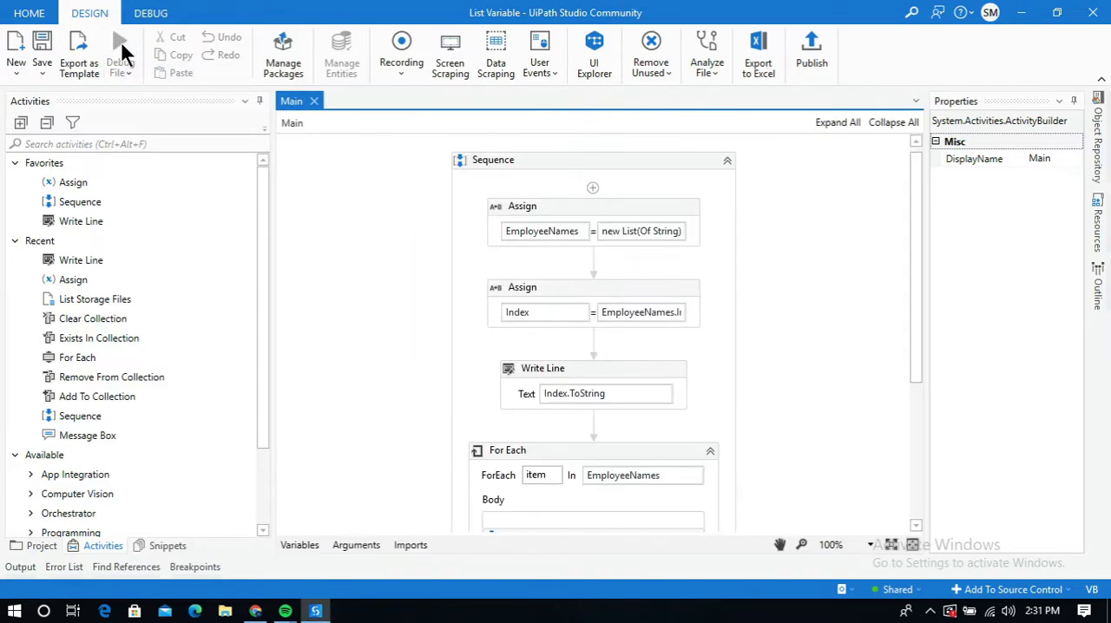
# Step: Run the workflow with Debug File, then show options for the Index assignment's value
pyautogui.click(120, 42)
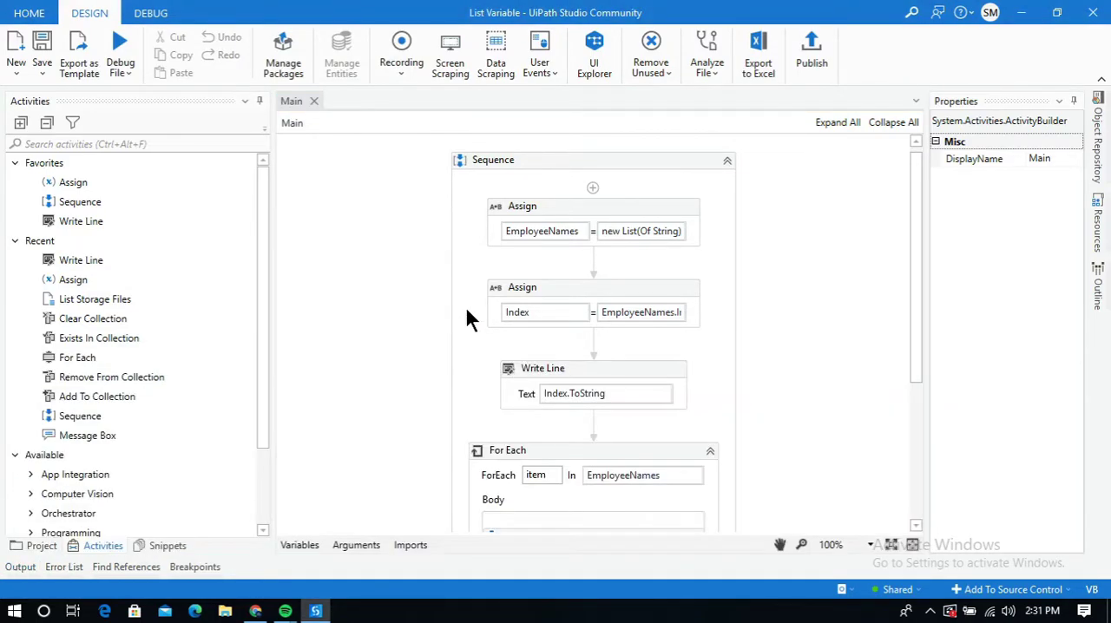
pyautogui.click(678, 312)
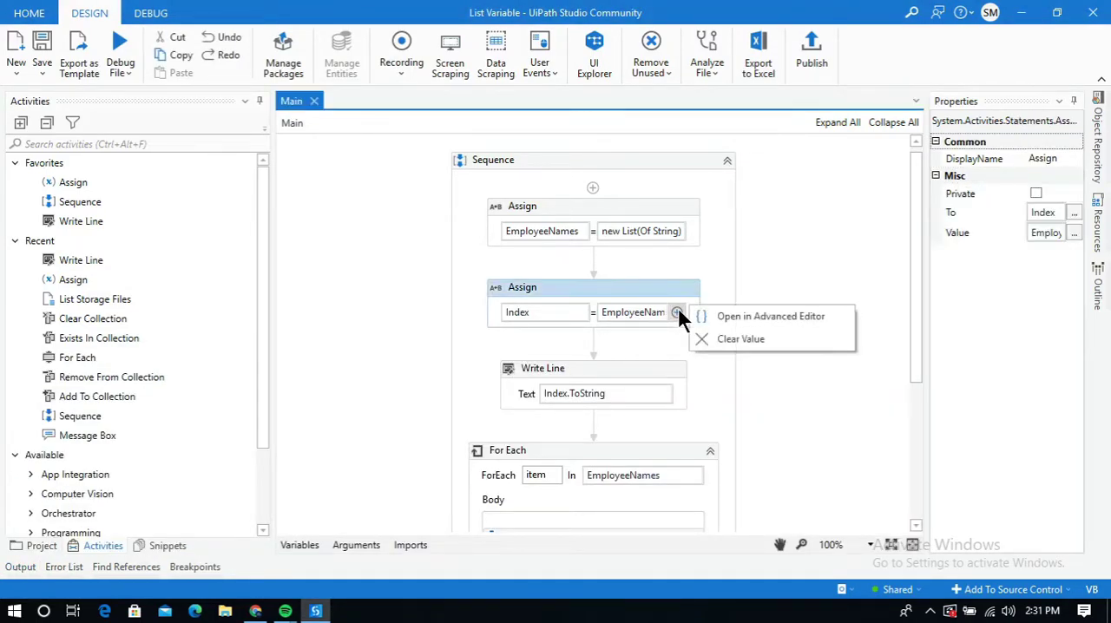
# Step: Replace "Smith" so the value reads EmployeeNames.IndexOf("tharun") and confirm it
pyautogui.click(772, 316)
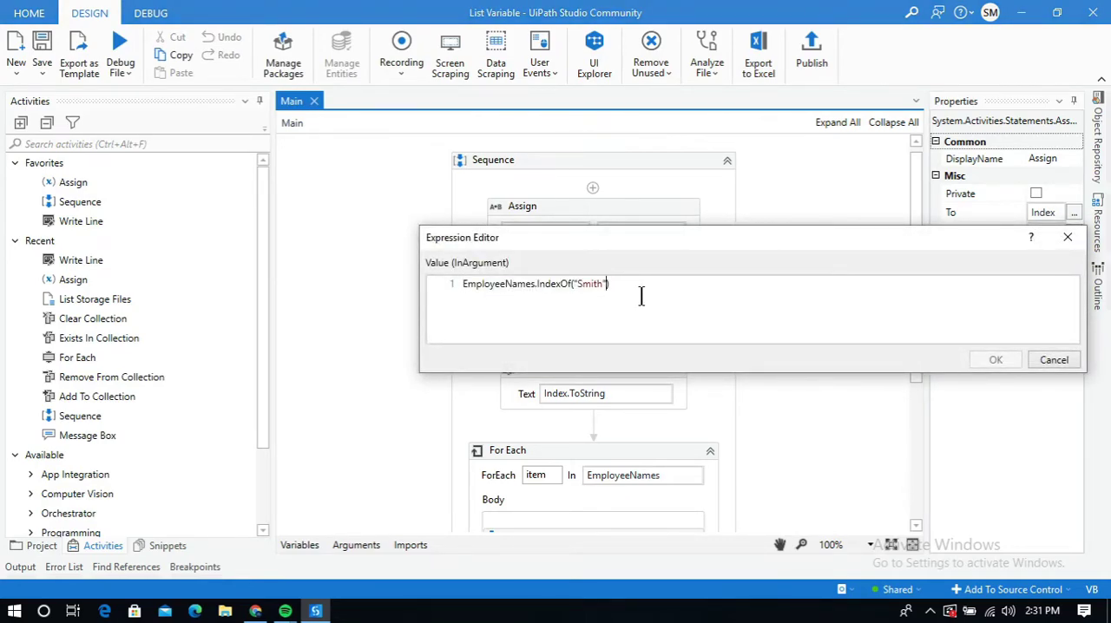
pyautogui.press('BackSpace')
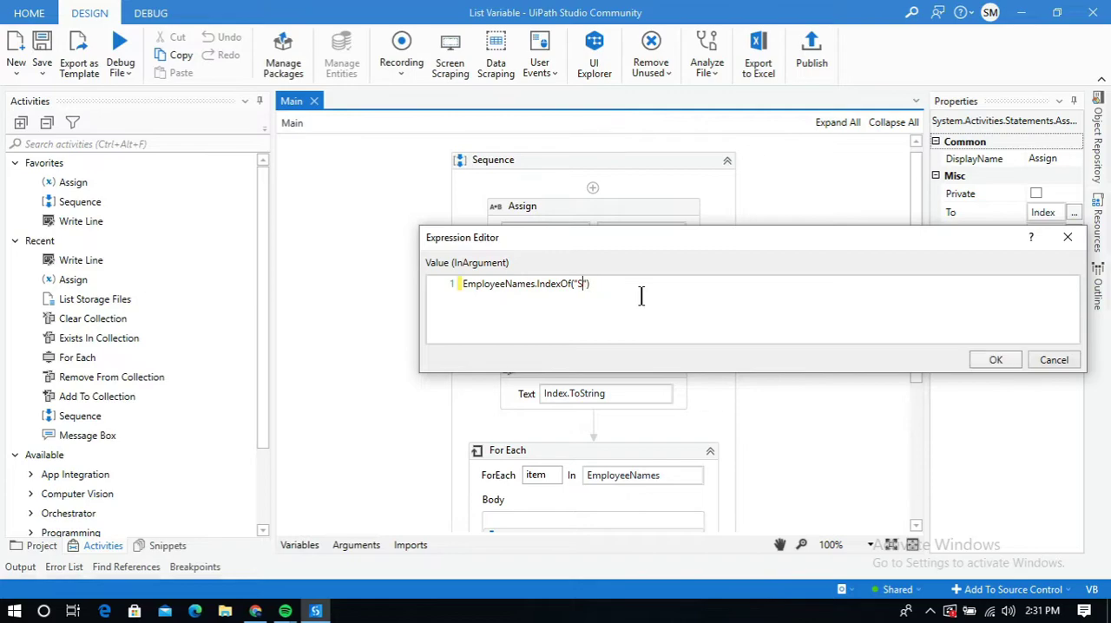
pyautogui.press('Backspace')
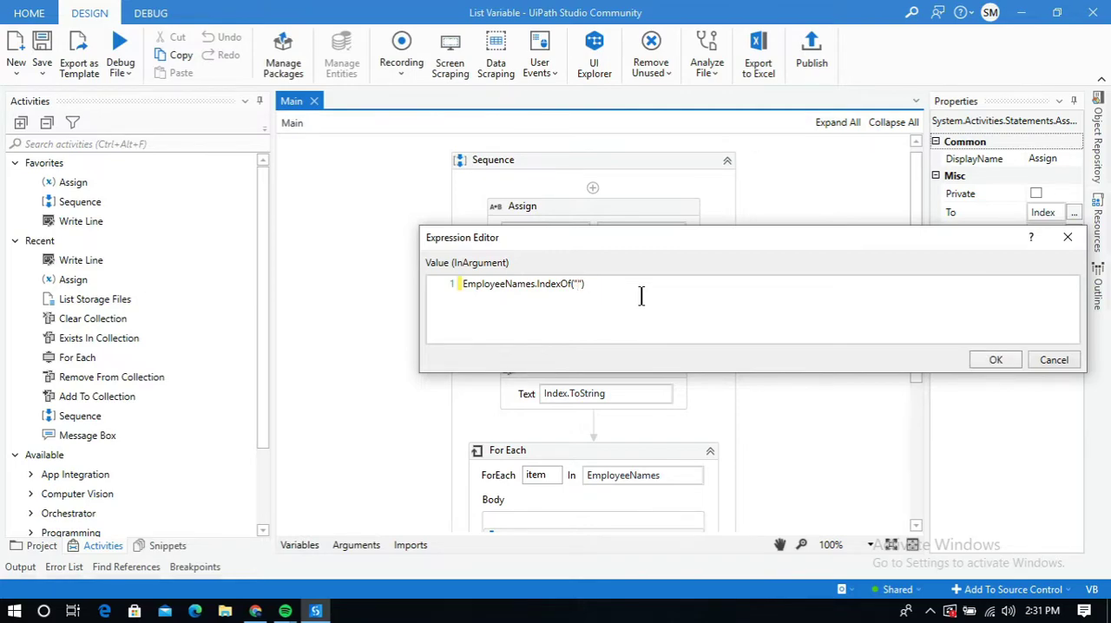
pyautogui.click(577, 285)
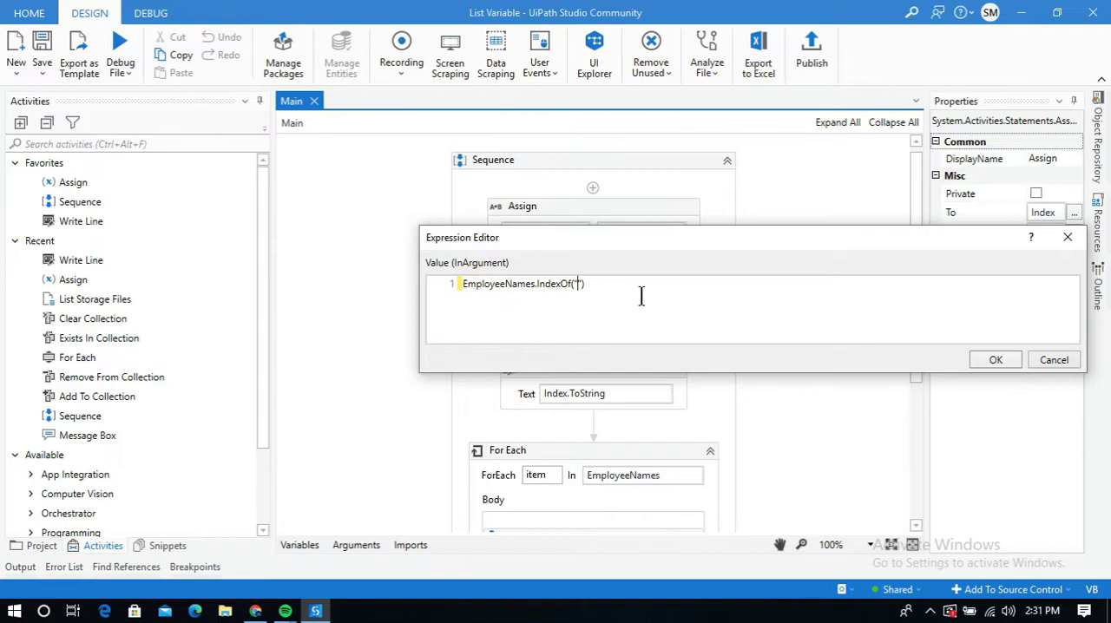
pyautogui.write('tharun')
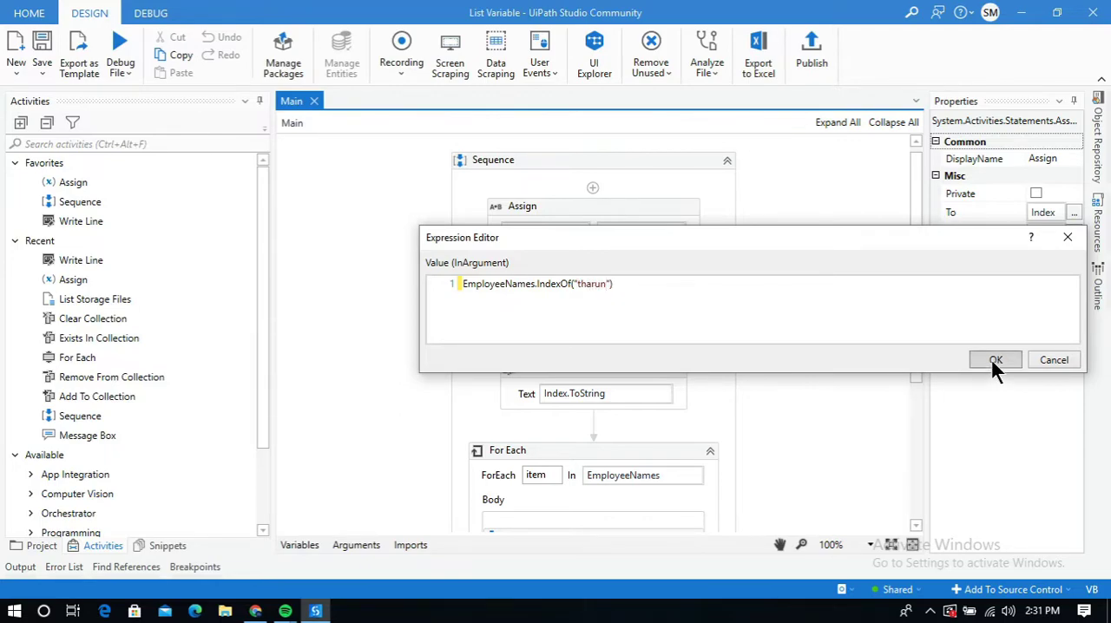
pyautogui.click(997, 360)
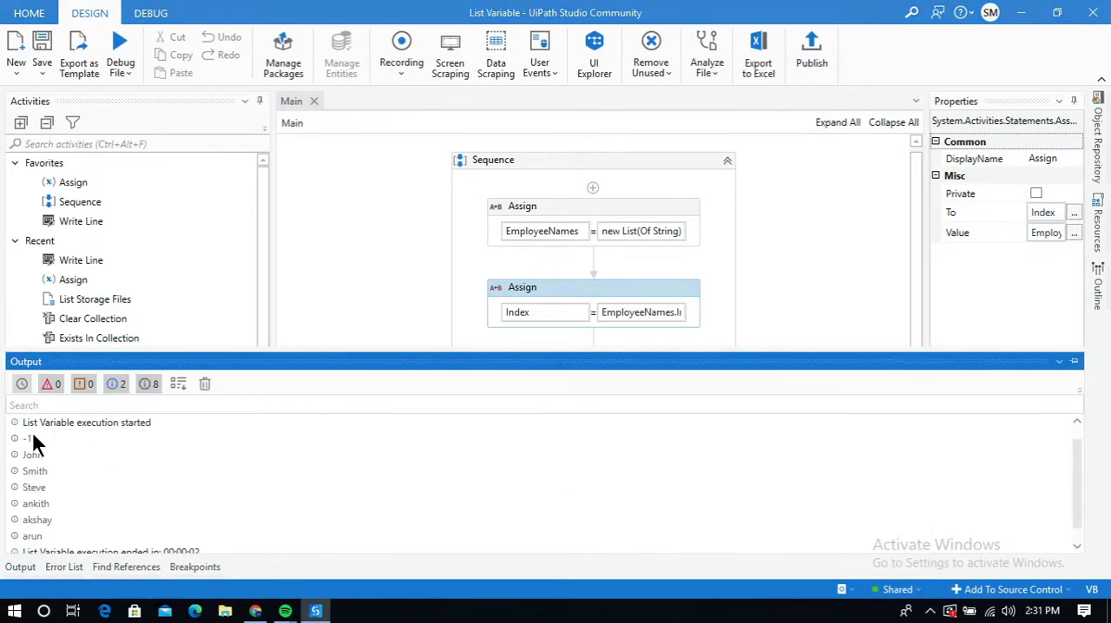
pyautogui.moveTo(31, 450)
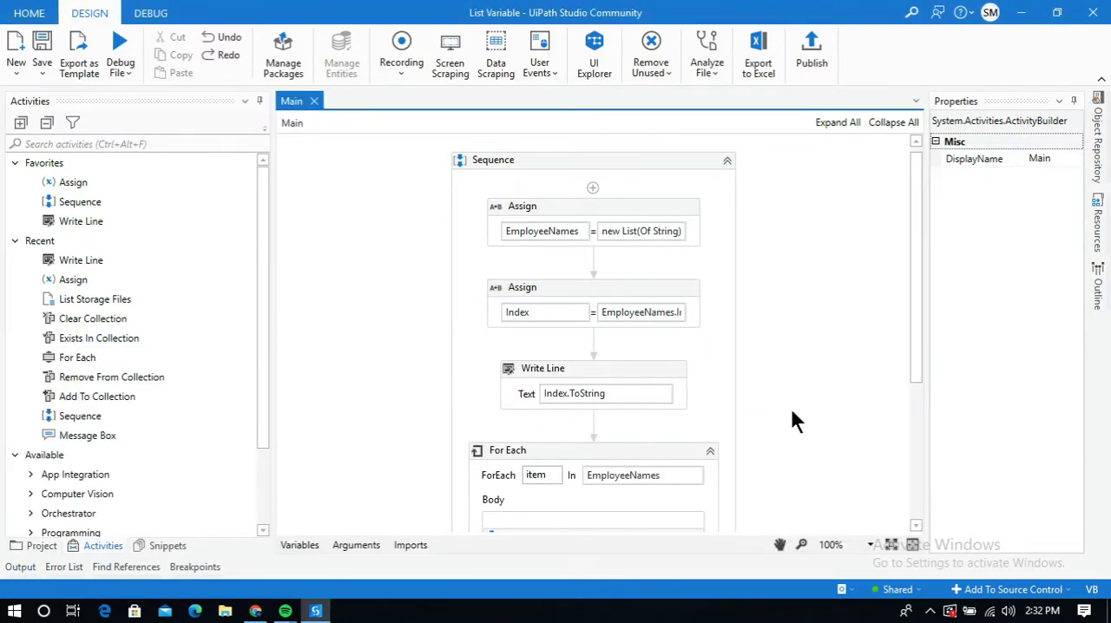
pyautogui.moveTo(930, 613)
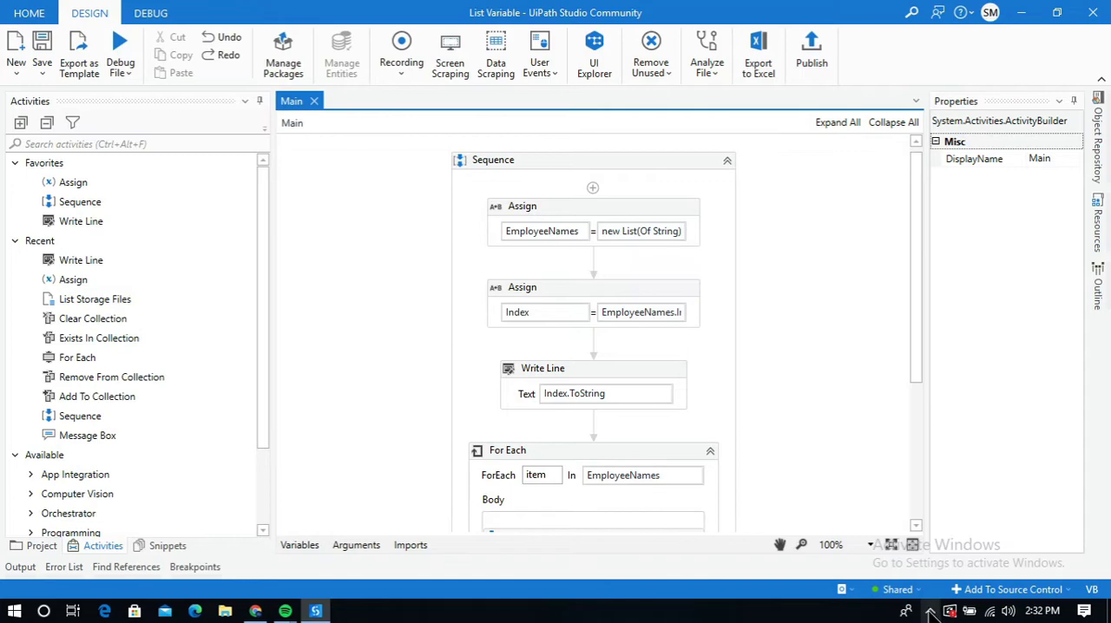